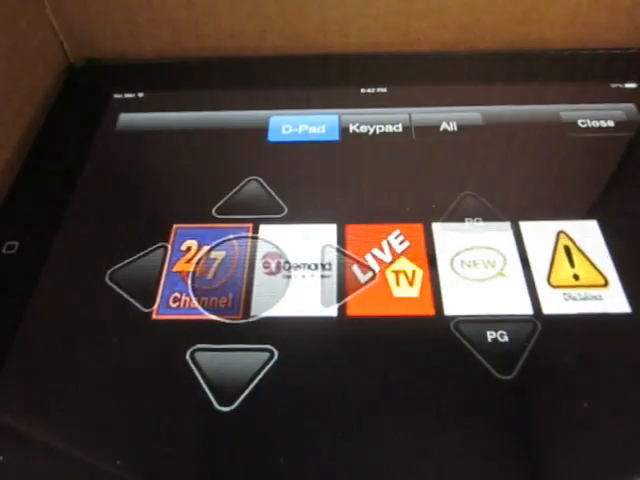
Close the Roku remote overlay and disconnect, returning to the Connect and Directory home screen.
click(597, 127)
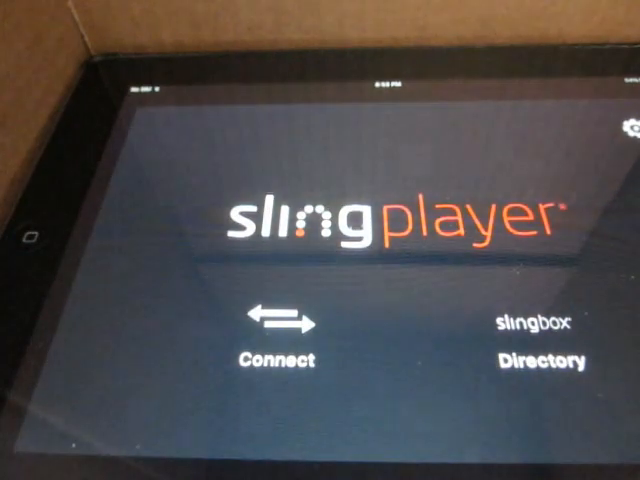
Connect to the Slingbox so its video stream plays with transport controls.
click(279, 340)
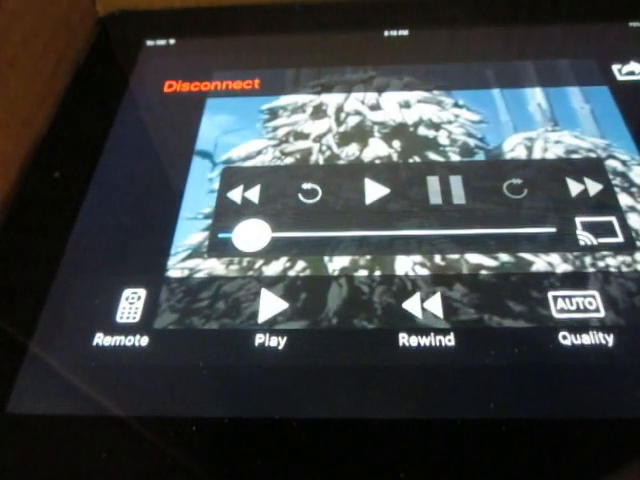
Send Home from the remote's All command list to exit Roku, leaving video full screen.
click(127, 313)
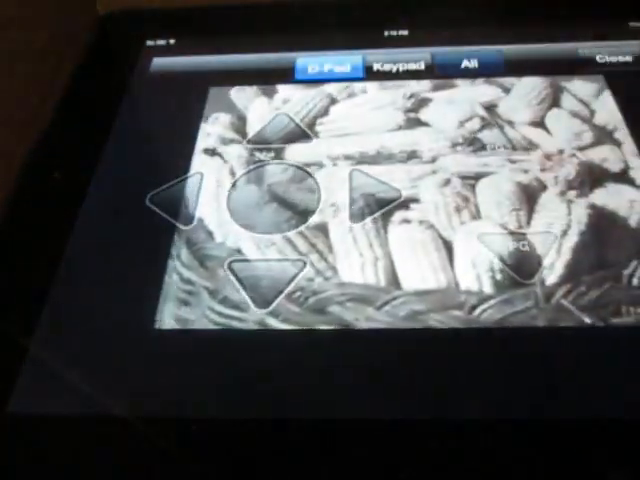
click(469, 64)
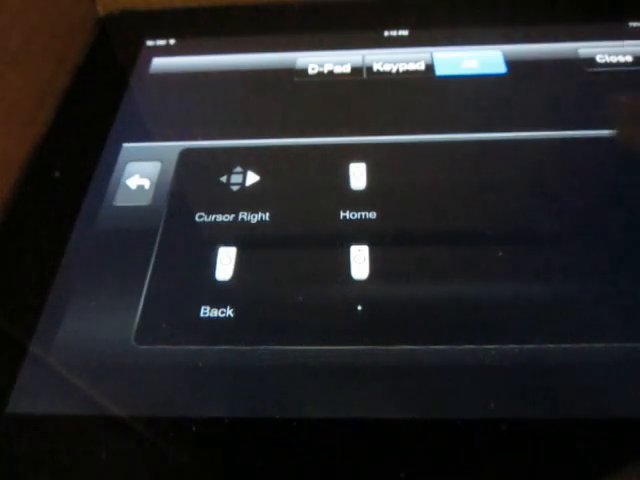
click(604, 64)
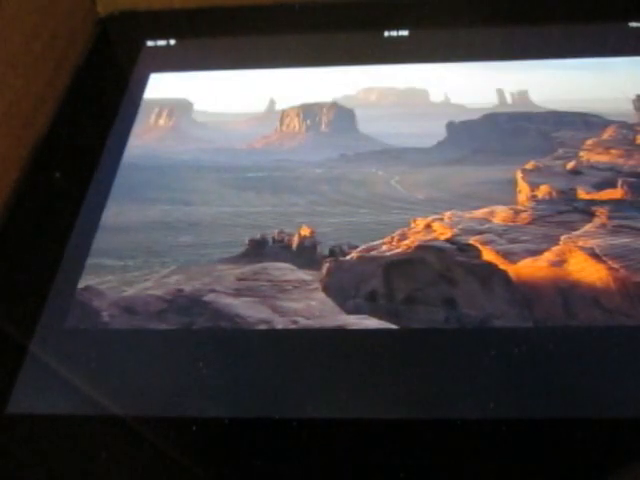